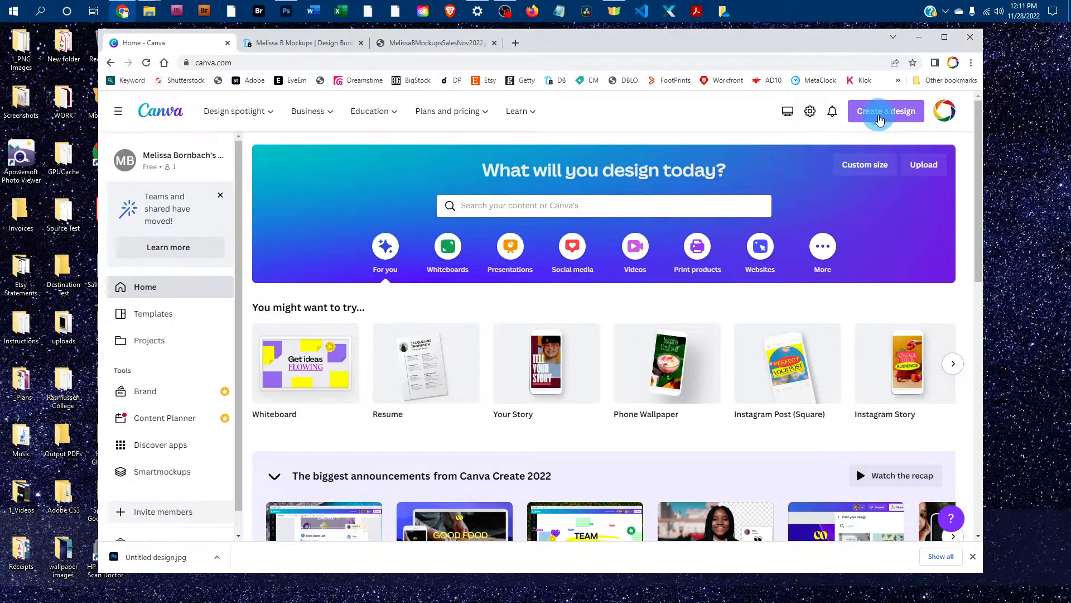
# Step: Create a new blank custom-size design of 3600 × 2400 px
pyautogui.click(885, 110)
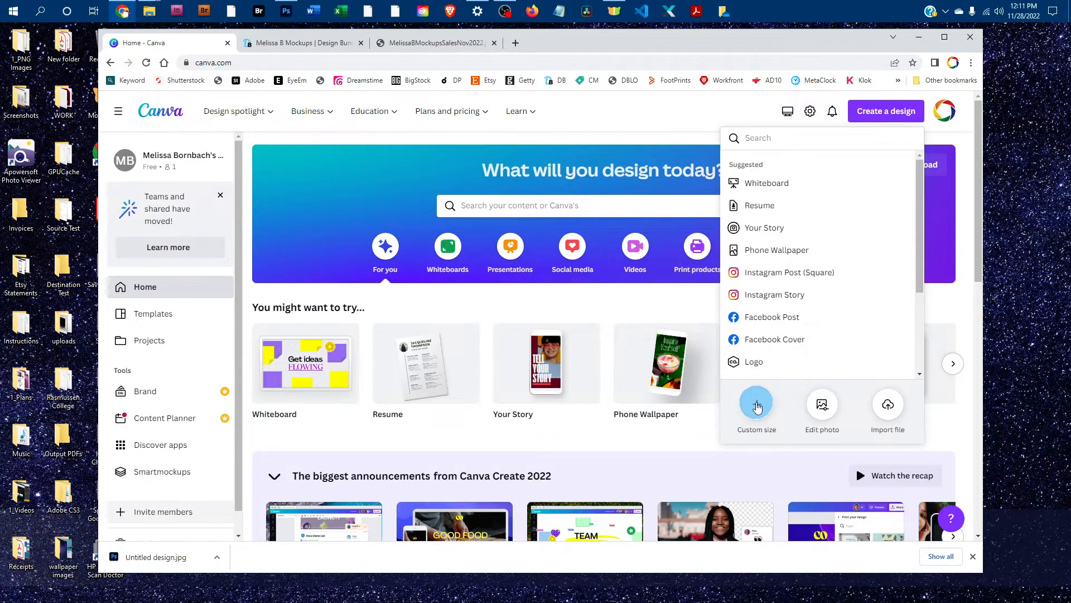
pyautogui.click(756, 402)
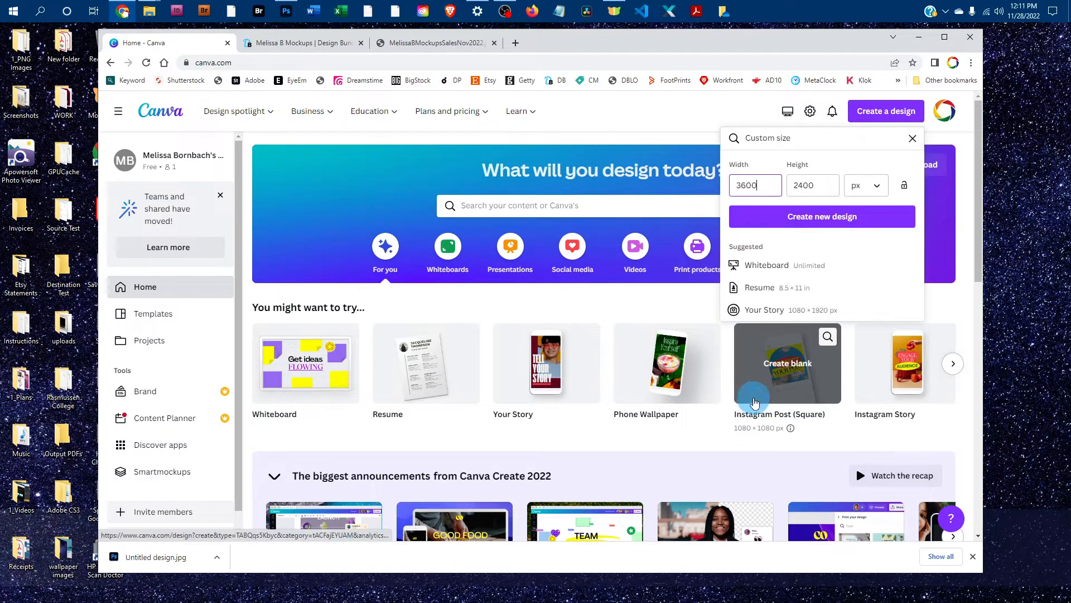
pyautogui.click(754, 185)
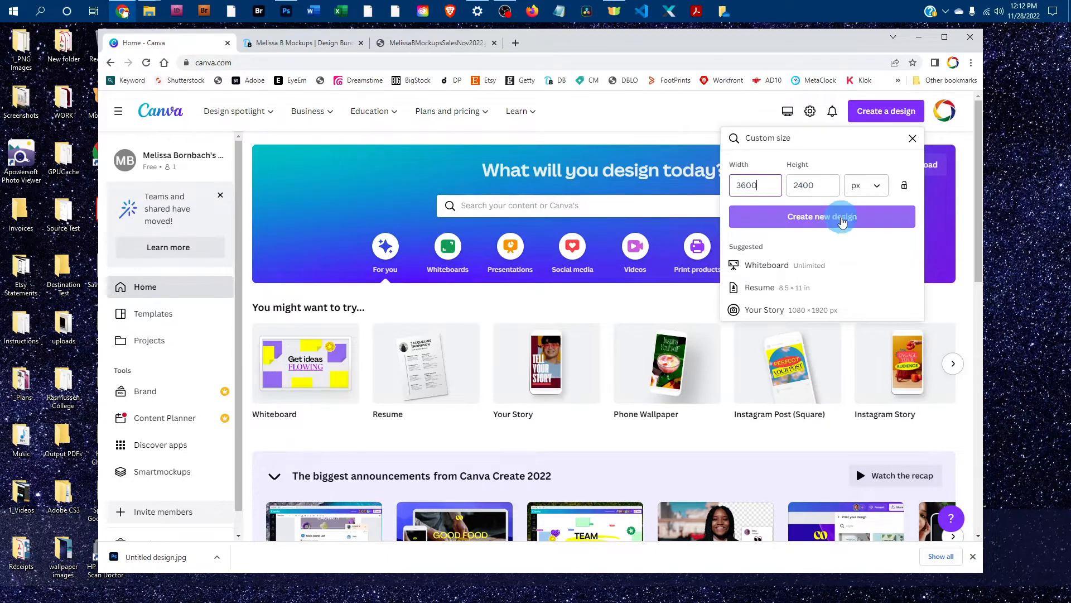
pyautogui.click(823, 217)
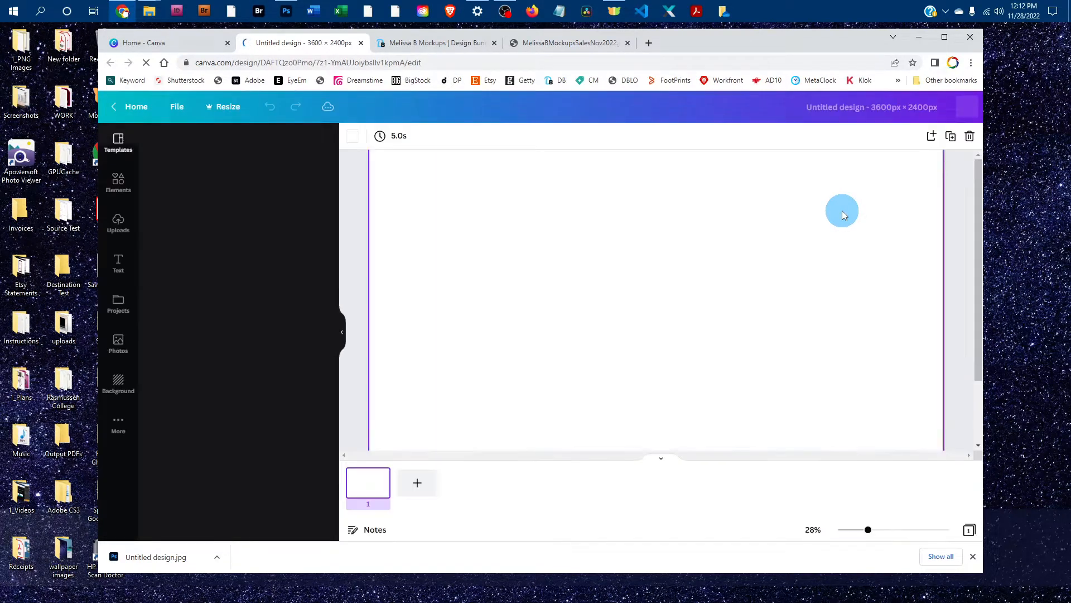
# Step: Upload the OrnamentBenelux PNG from the 1_Art folder into the design
pyautogui.click(117, 144)
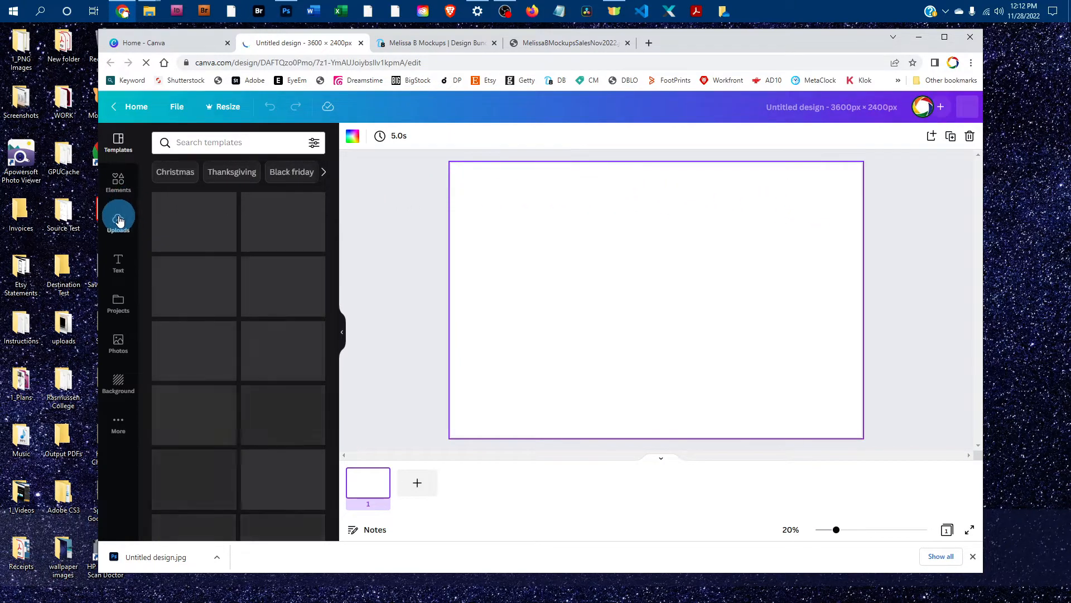
pyautogui.click(119, 218)
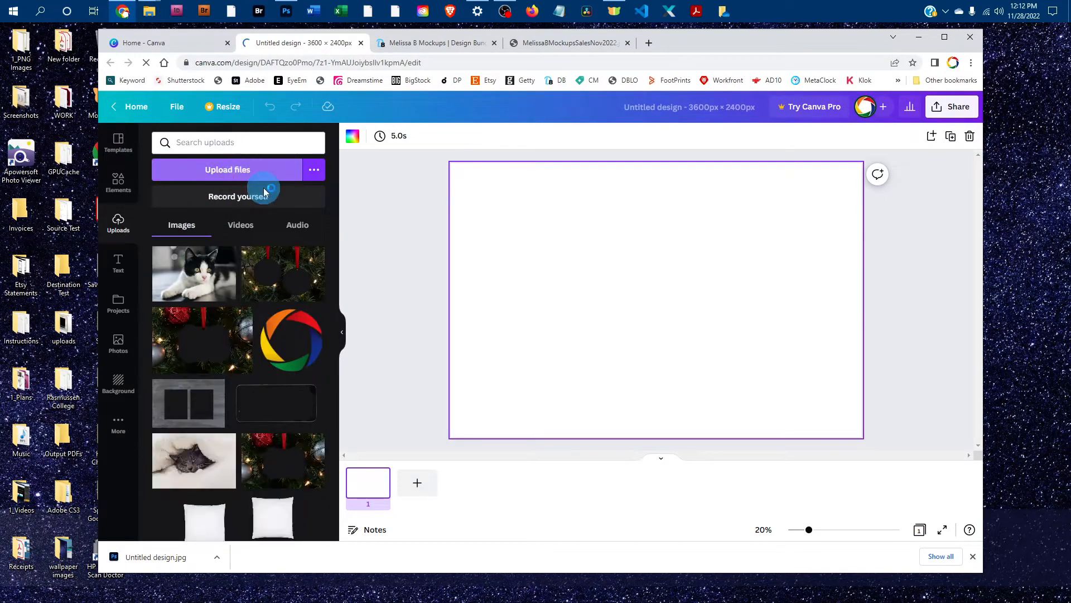
pyautogui.click(228, 169)
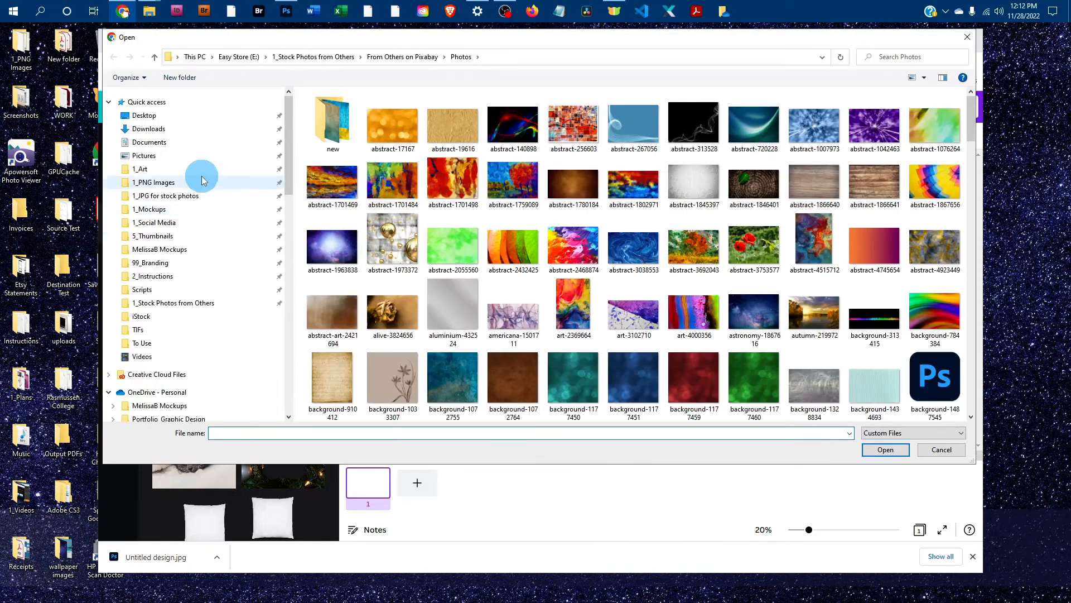
pyautogui.click(140, 169)
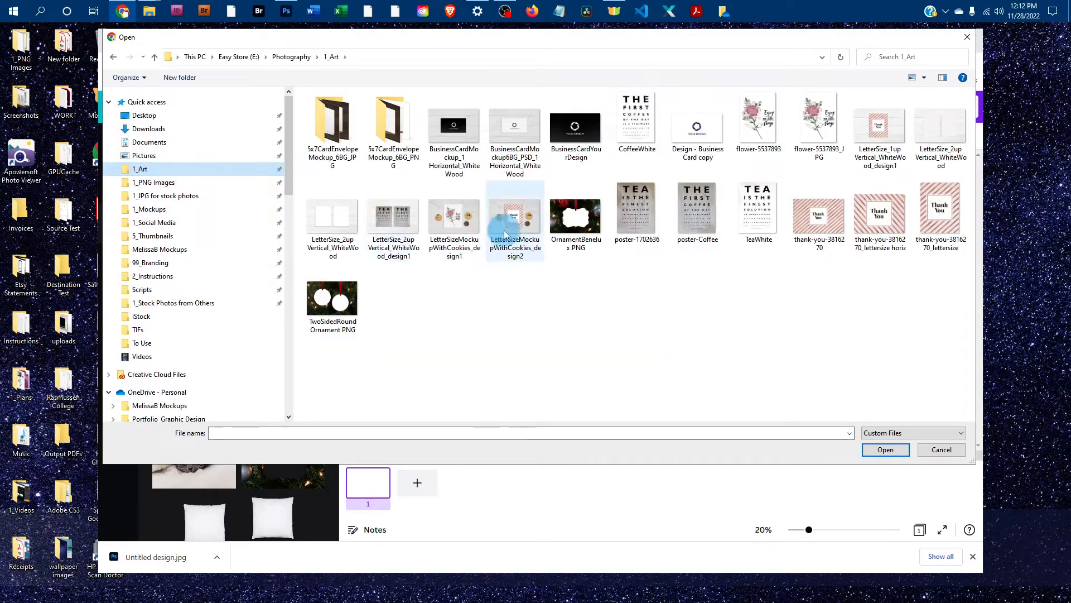
pyautogui.click(576, 214)
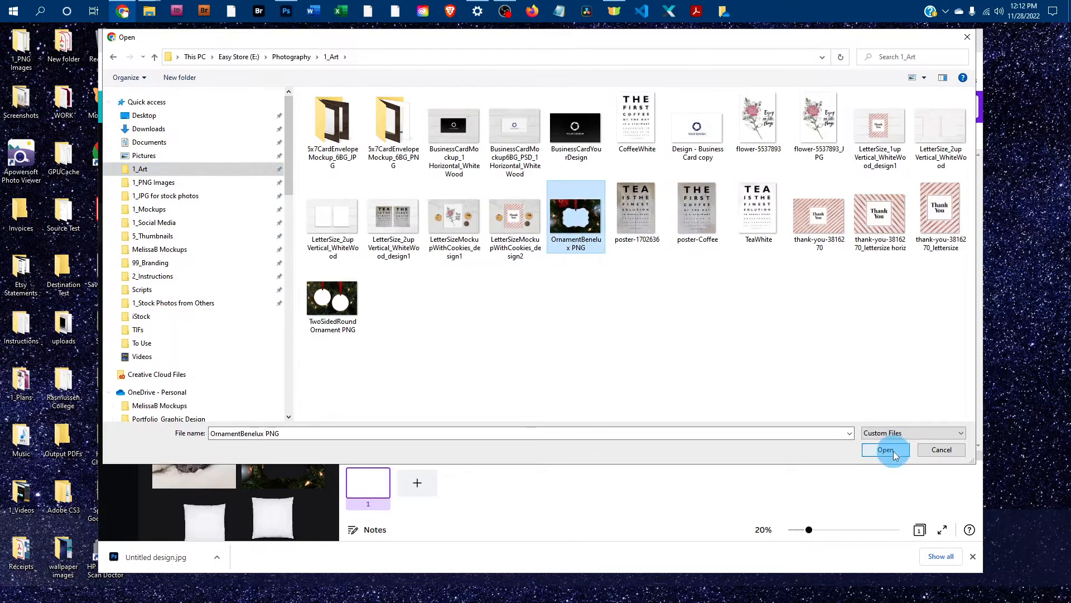
pyautogui.click(885, 450)
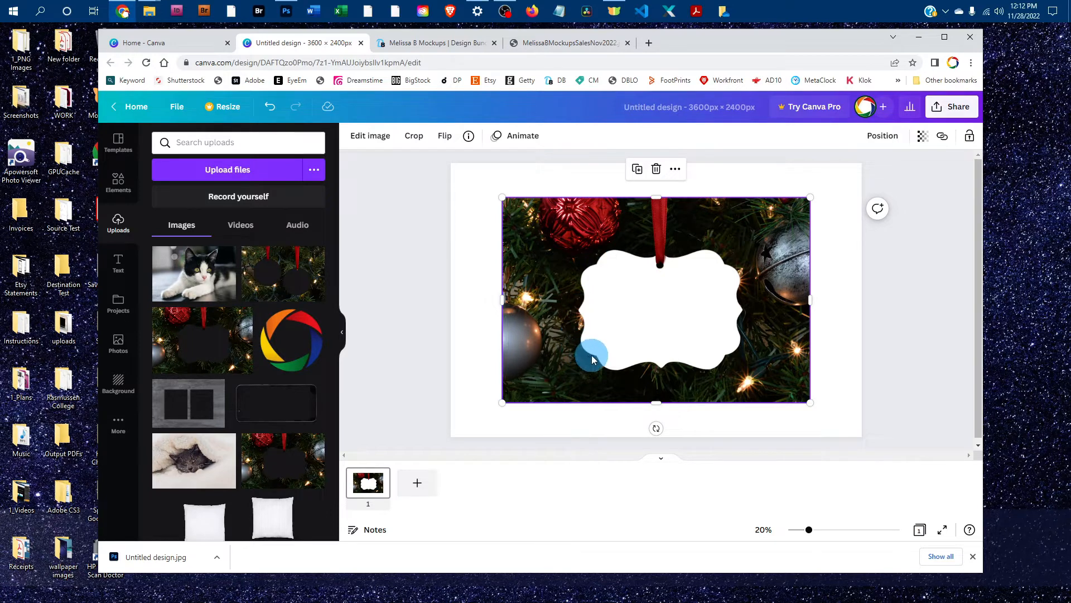
pyautogui.moveTo(726, 285)
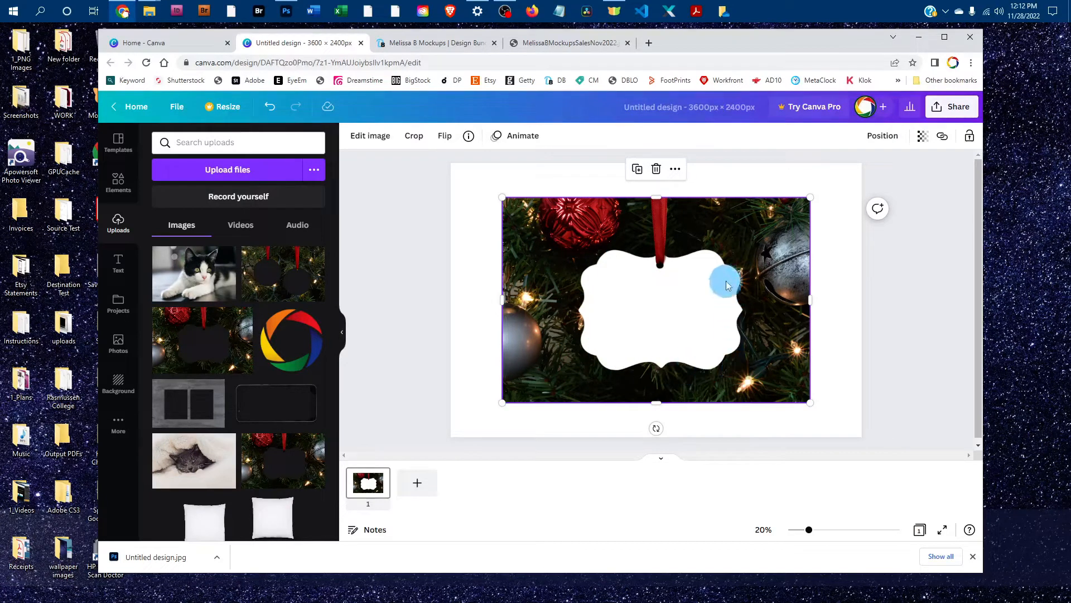
pyautogui.moveTo(608, 256)
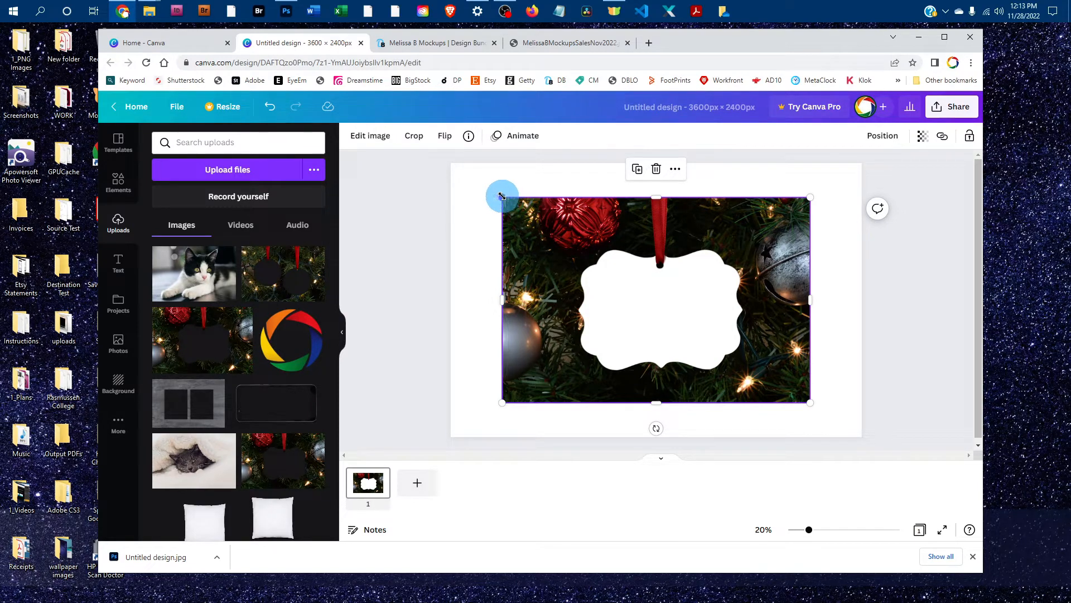
# Step: Enlarge the ornament photo from its corner until it covers the whole page
pyautogui.moveTo(502, 194); pyautogui.dragTo(482, 186)
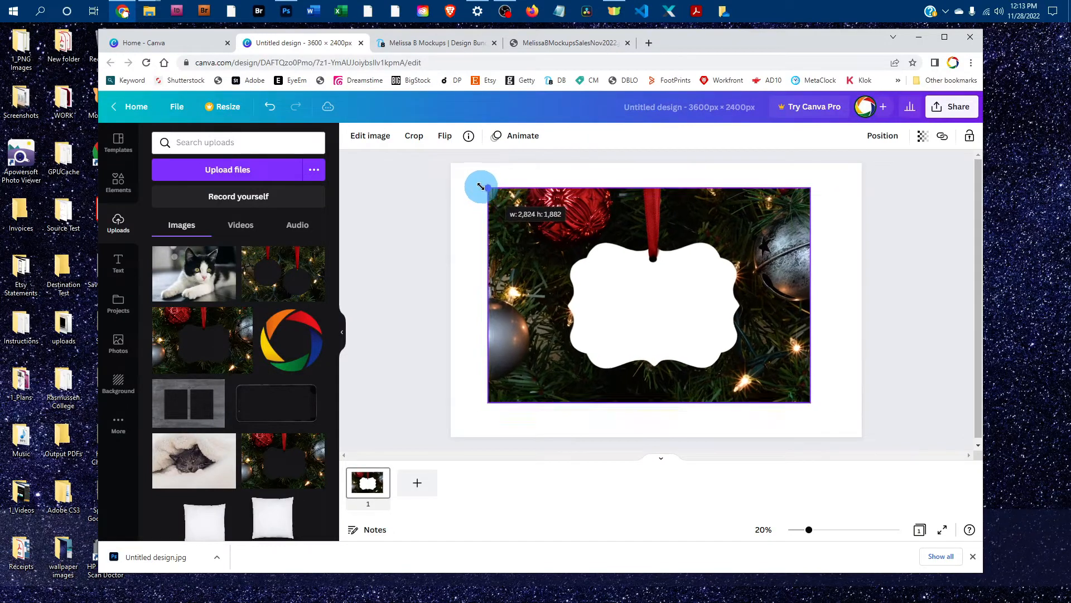
pyautogui.moveTo(480, 186); pyautogui.dragTo(448, 170)
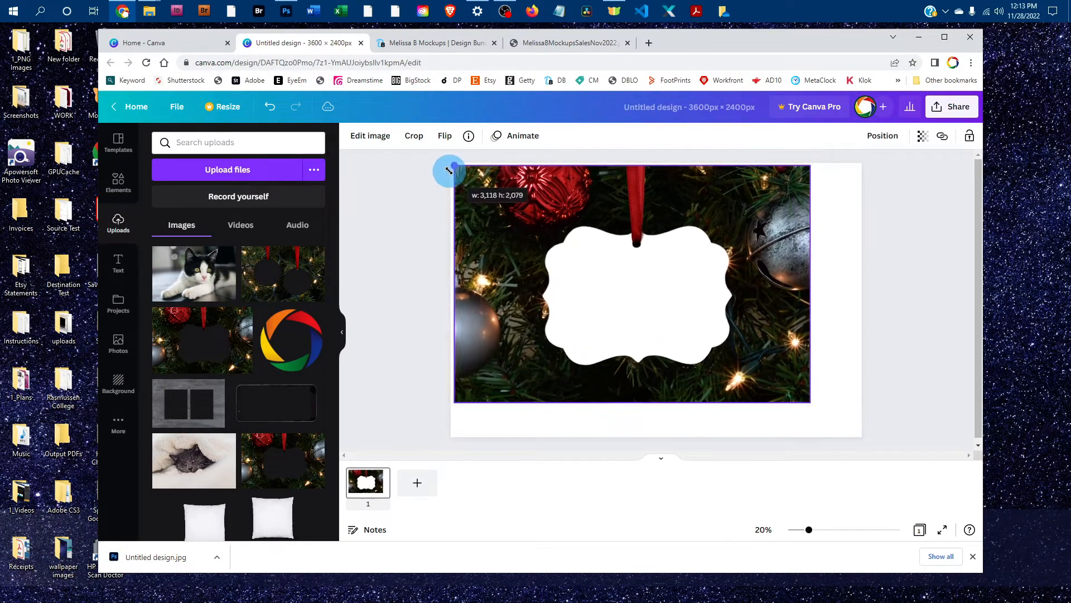
pyautogui.moveTo(450, 169); pyautogui.dragTo(823, 410)
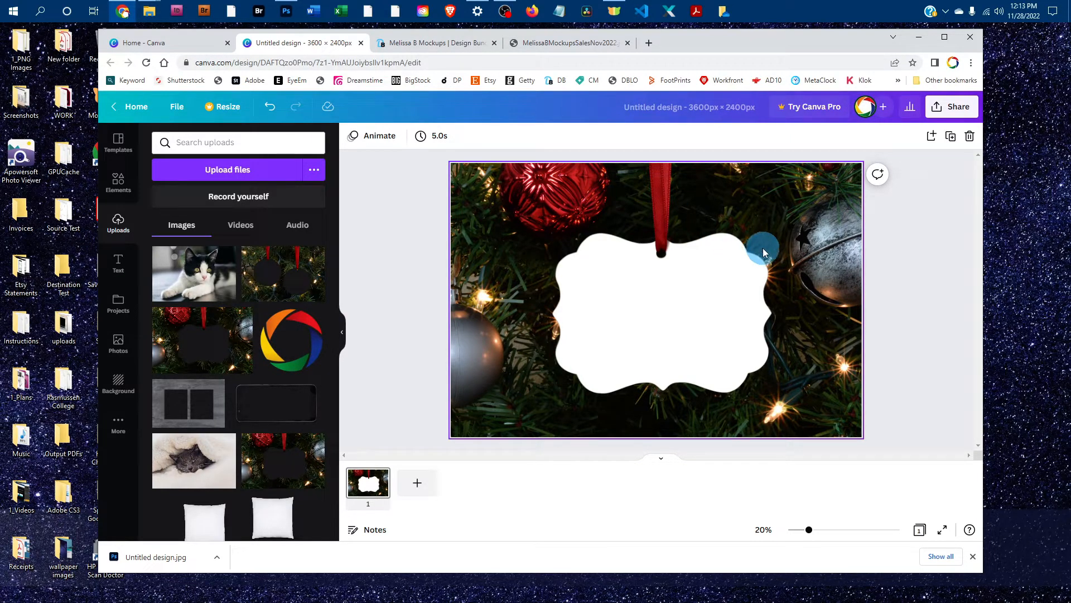
# Step: Detach the ornament photo from the background and stretch it corner to corner over the page
pyautogui.rightClick(763, 247)
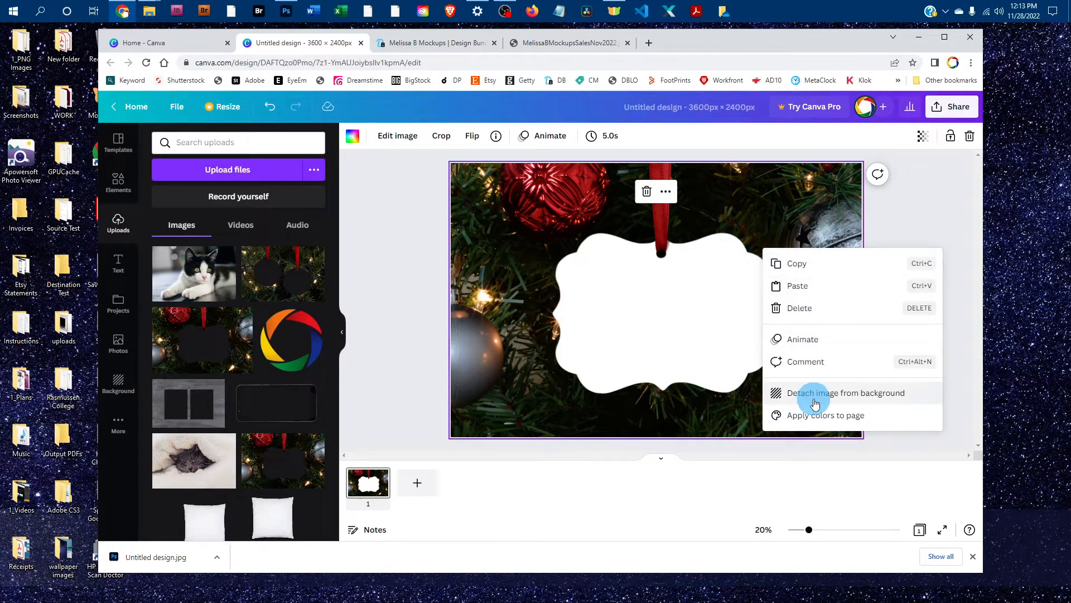
pyautogui.click(846, 392)
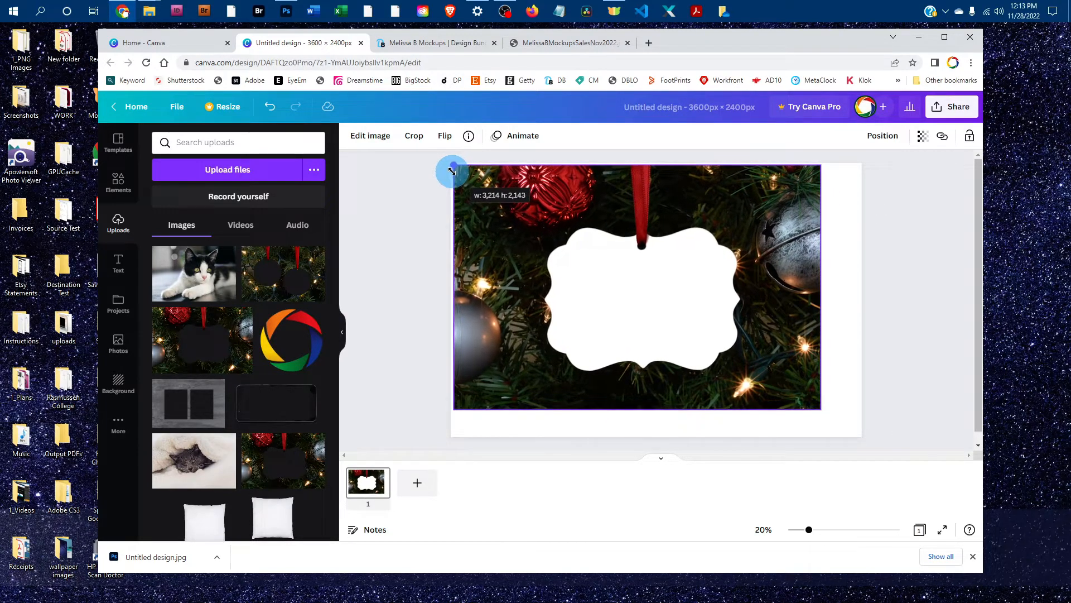
pyautogui.moveTo(450, 170); pyautogui.dragTo(844, 418)
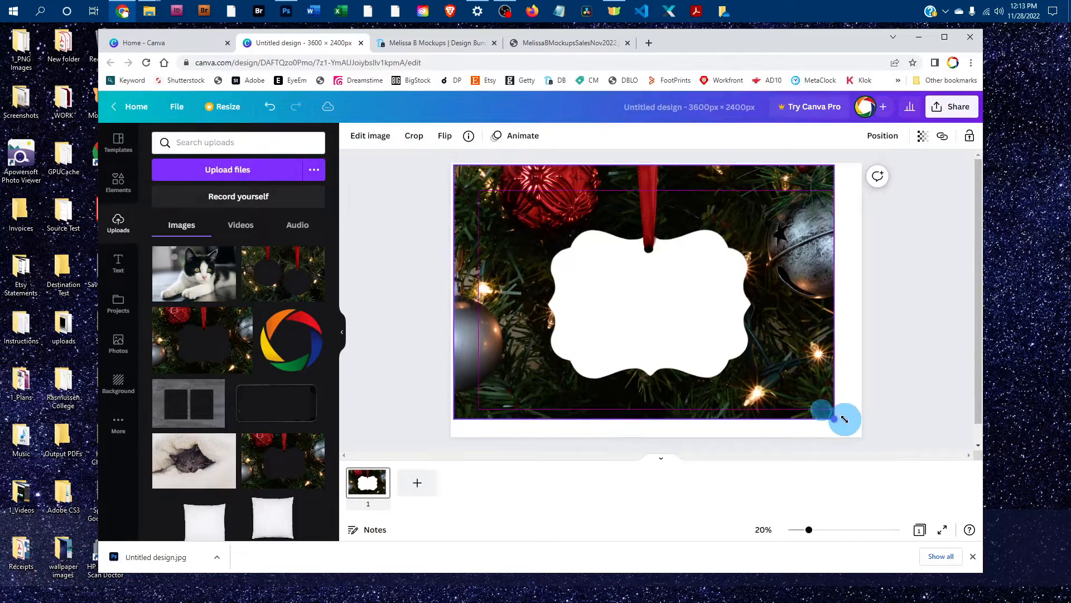
pyautogui.moveTo(844, 420); pyautogui.dragTo(861, 429)
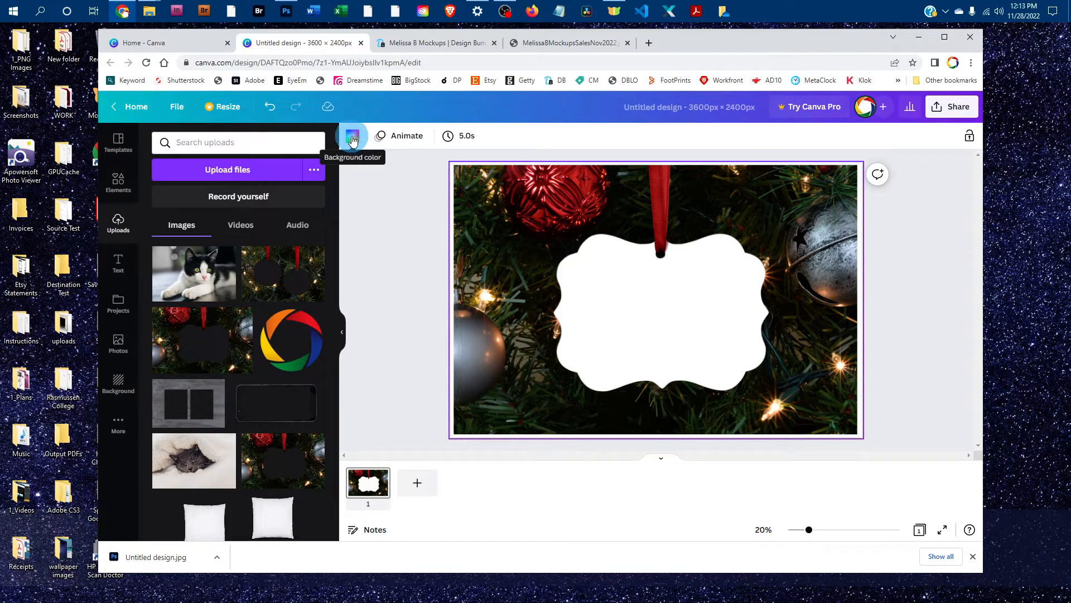
# Step: Fill the ornament shape with white from the default colours
pyautogui.click(351, 137)
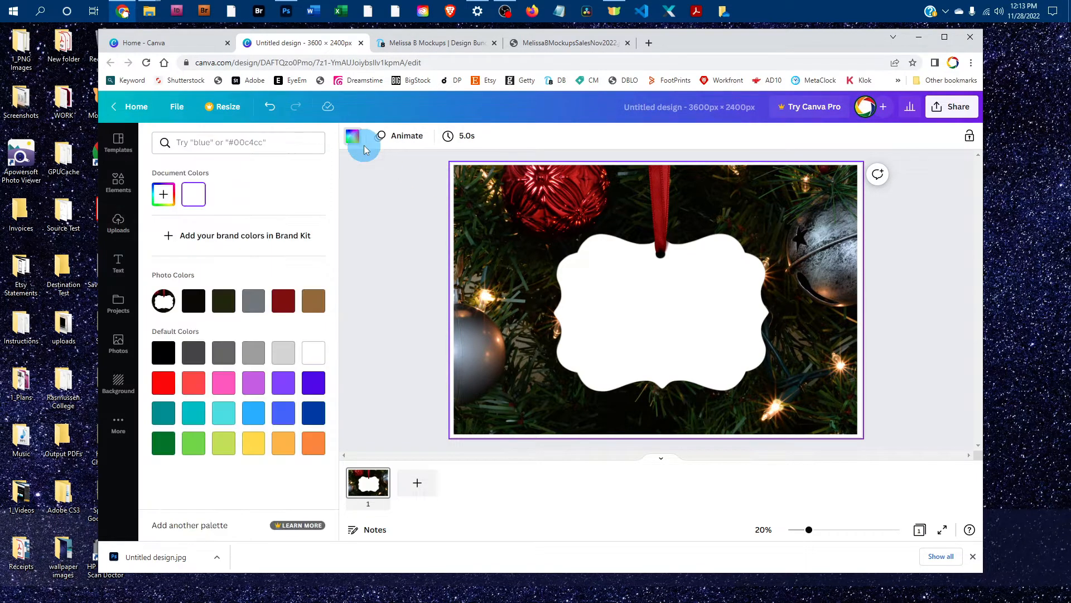
pyautogui.click(163, 352)
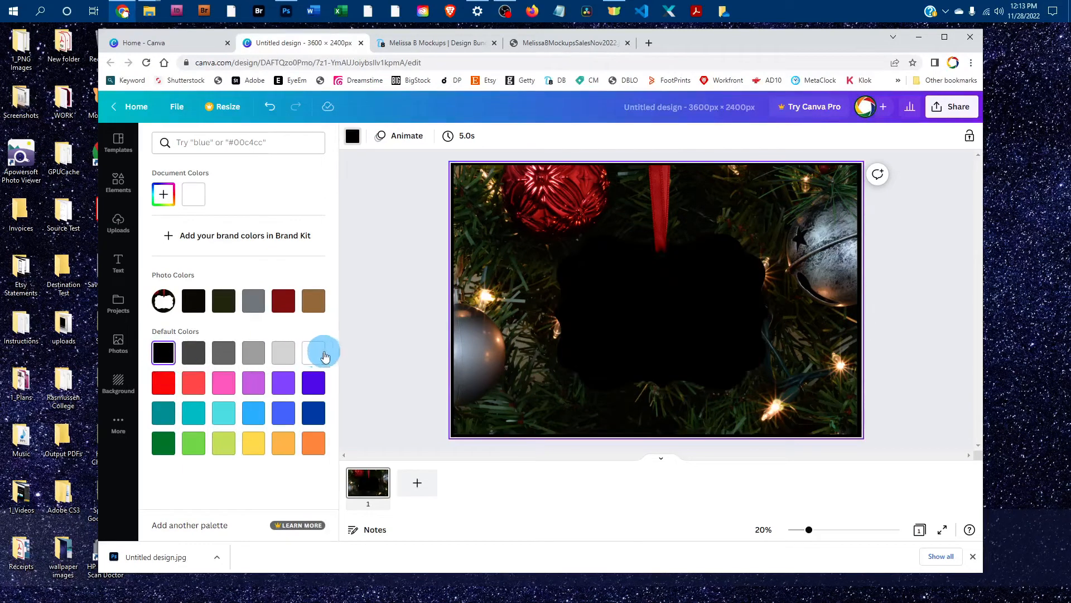
pyautogui.moveTo(316, 354)
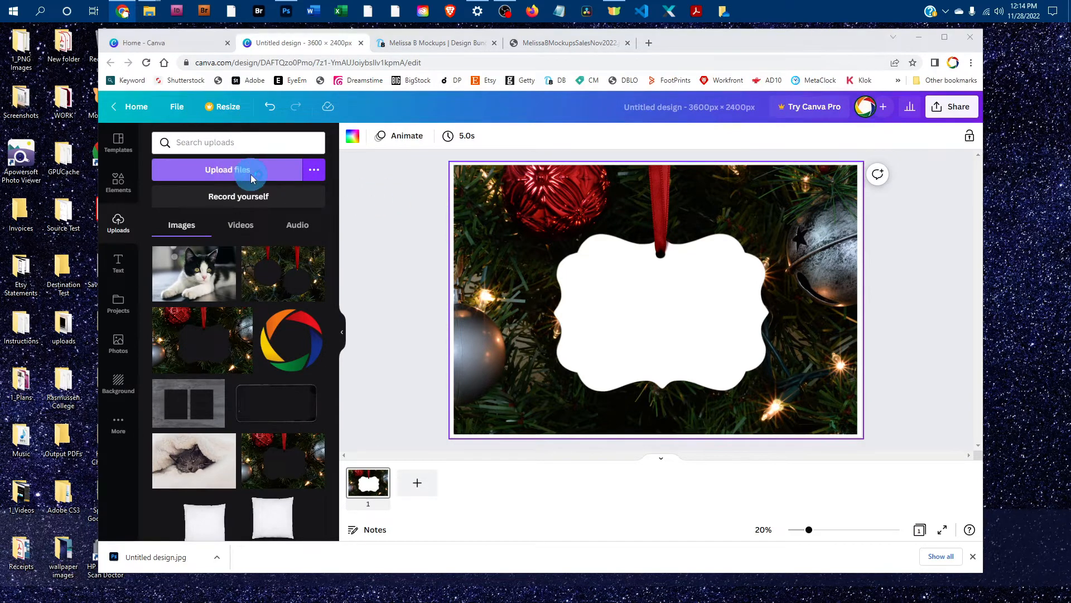
# Step: Upload the grey cat-in-blanket photo and add it to the canvas
pyautogui.click(228, 170)
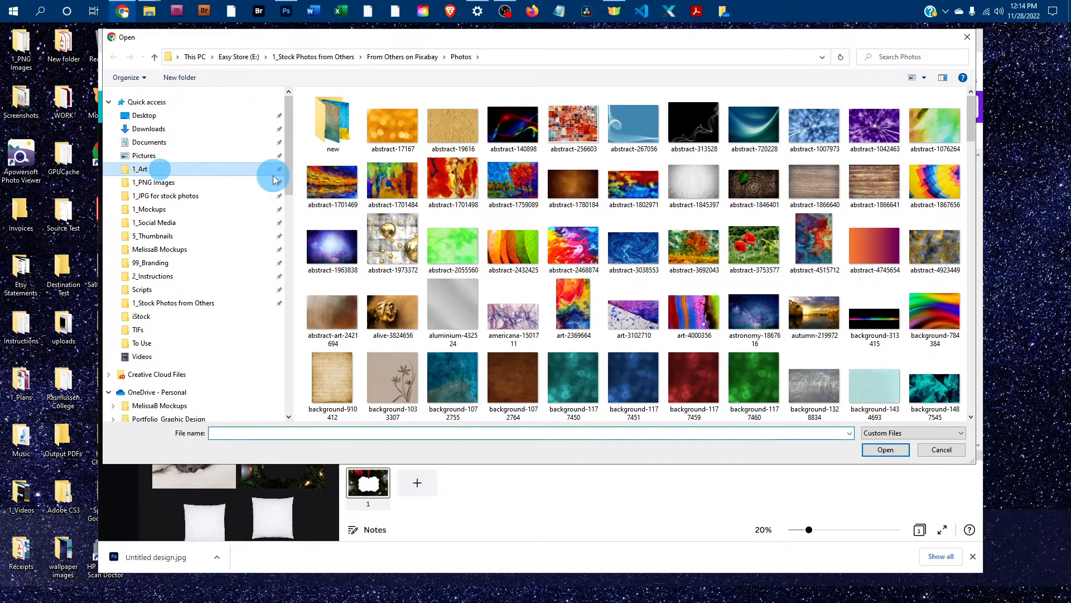
pyautogui.click(141, 169)
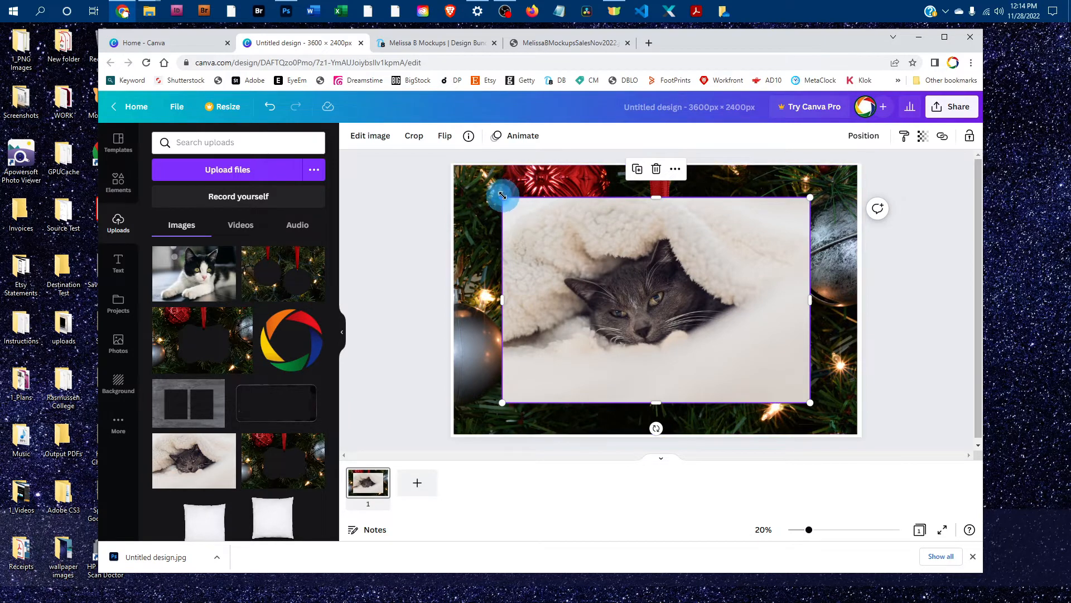
# Step: Shrink the cat photo, centre it on the ornament and send it backward behind it
pyautogui.moveTo(502, 196); pyautogui.dragTo(563, 238)
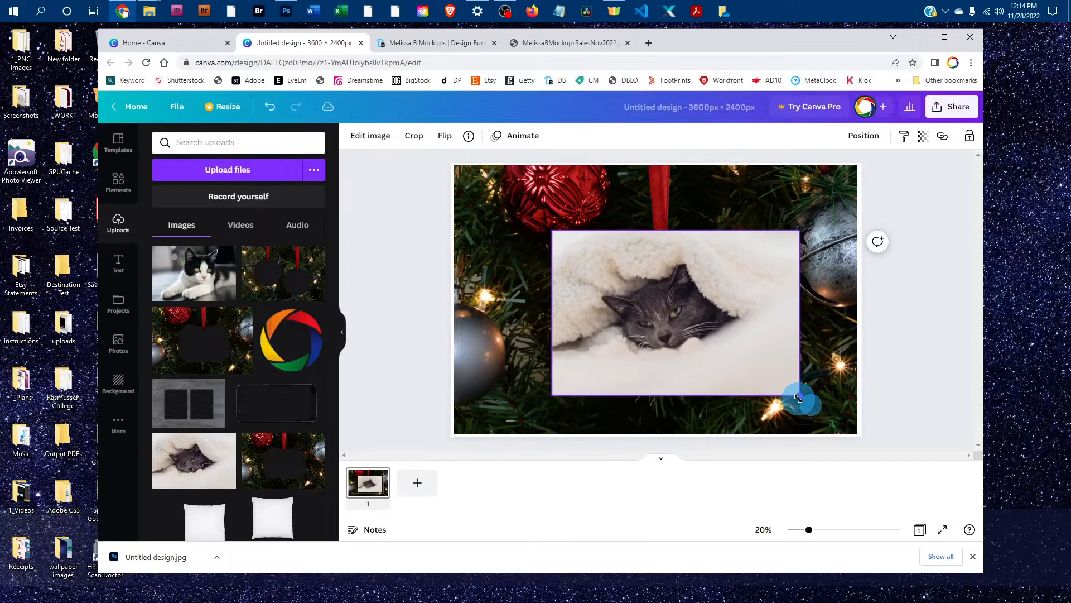
pyautogui.moveTo(799, 399); pyautogui.dragTo(795, 393)
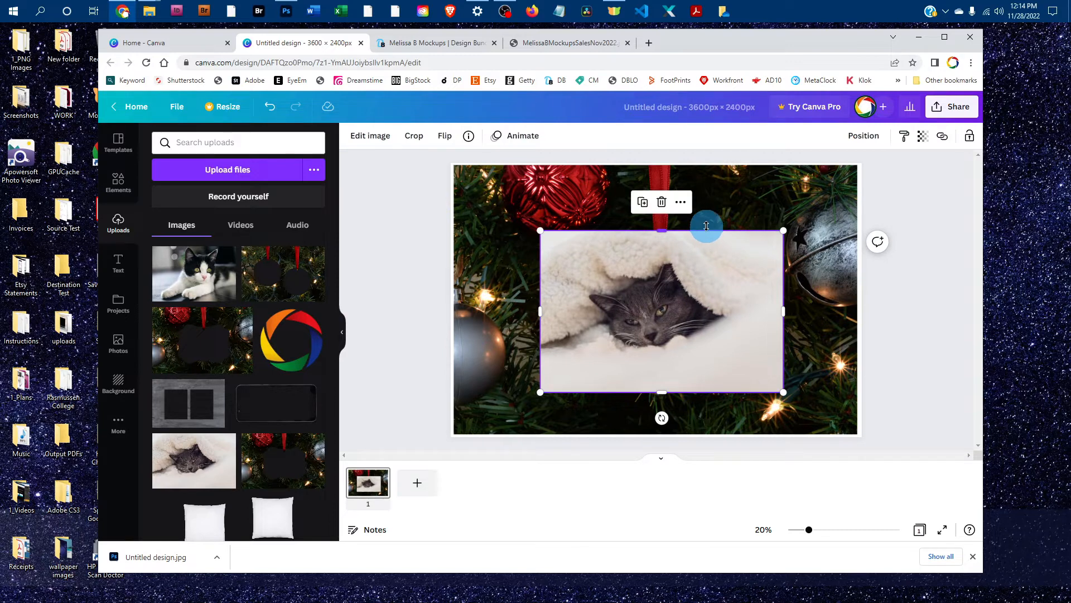
pyautogui.click(863, 135)
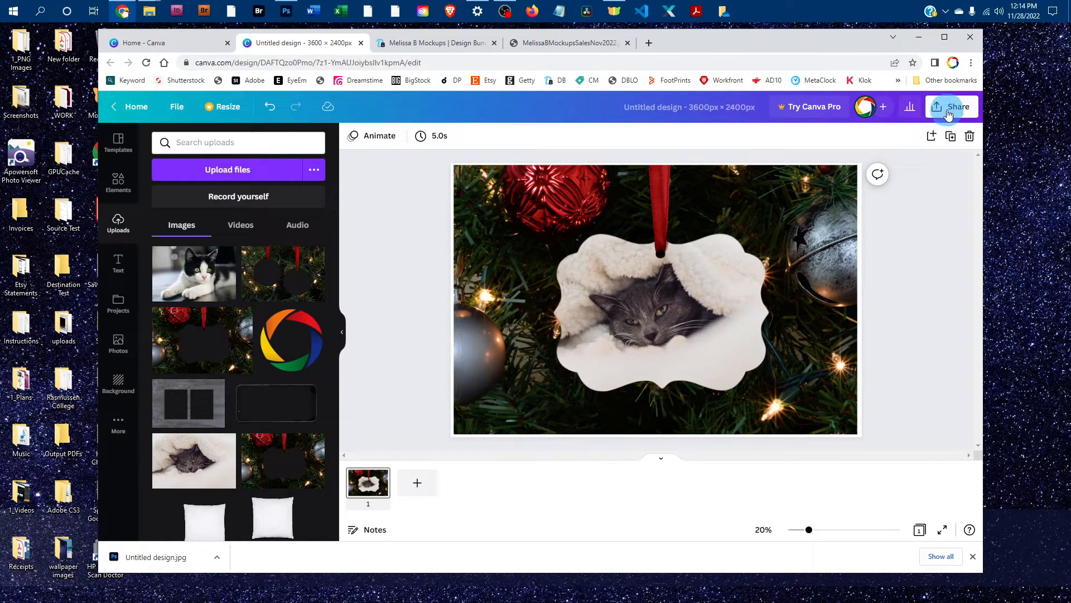
# Step: Download the finished mockup via Share > Download as a JPG file
pyautogui.click(958, 107)
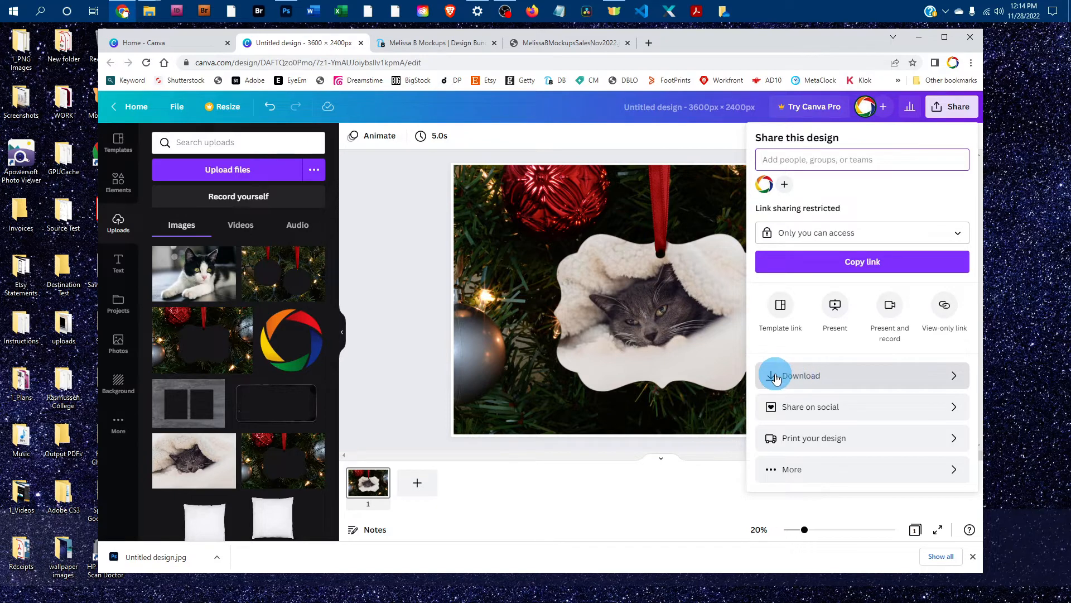
pyautogui.click(802, 375)
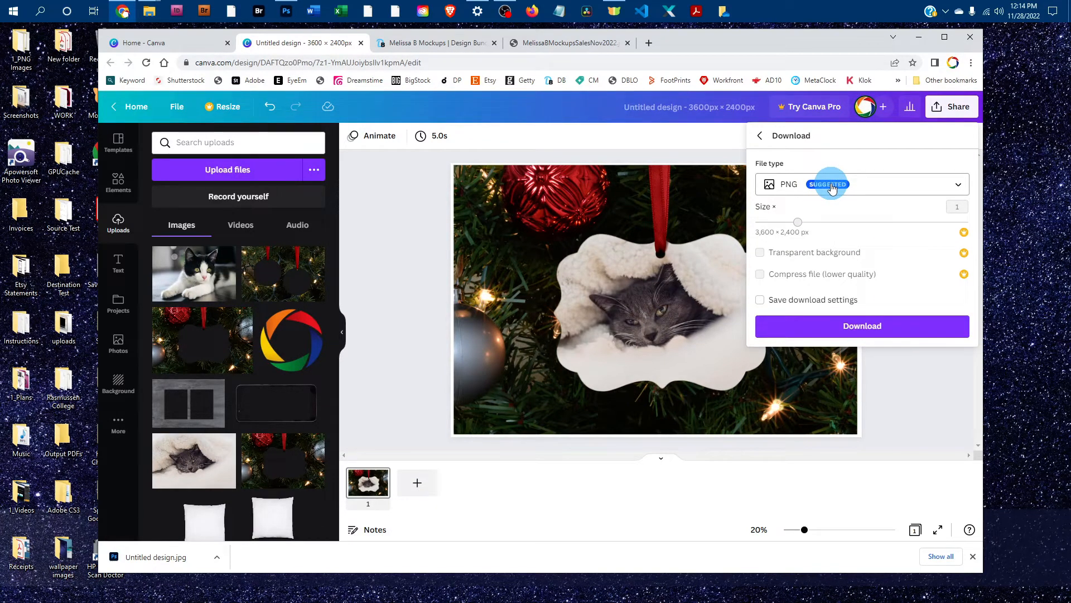
pyautogui.click(861, 184)
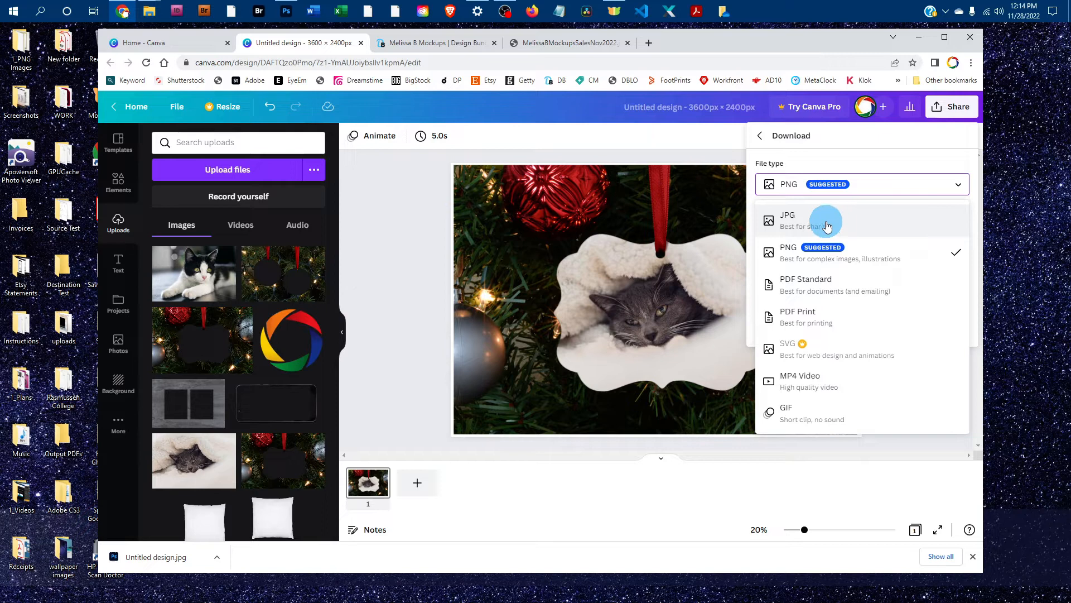
pyautogui.click(787, 219)
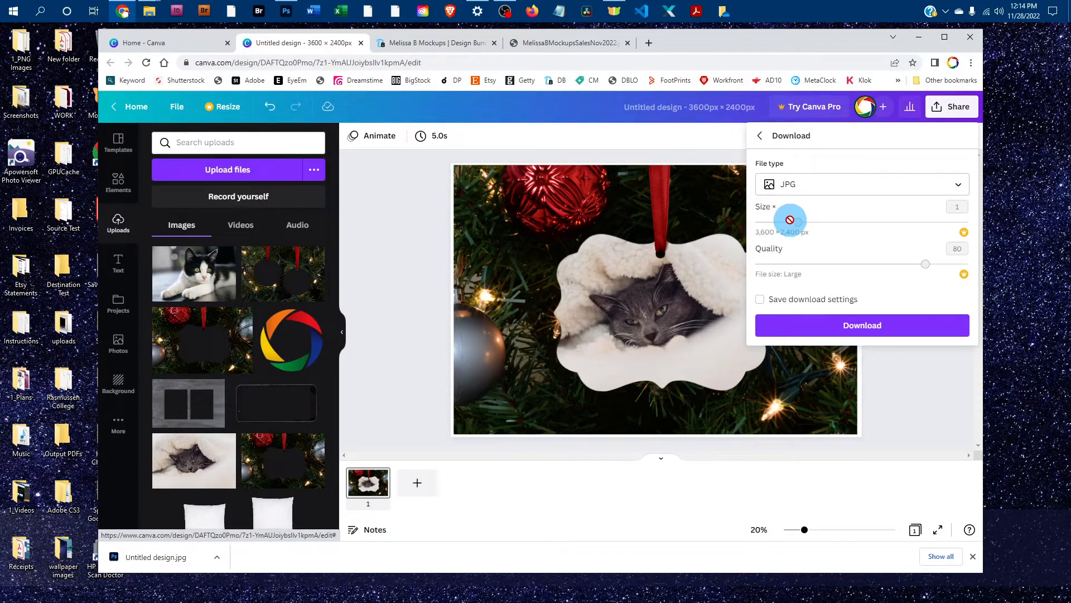
pyautogui.click(863, 325)
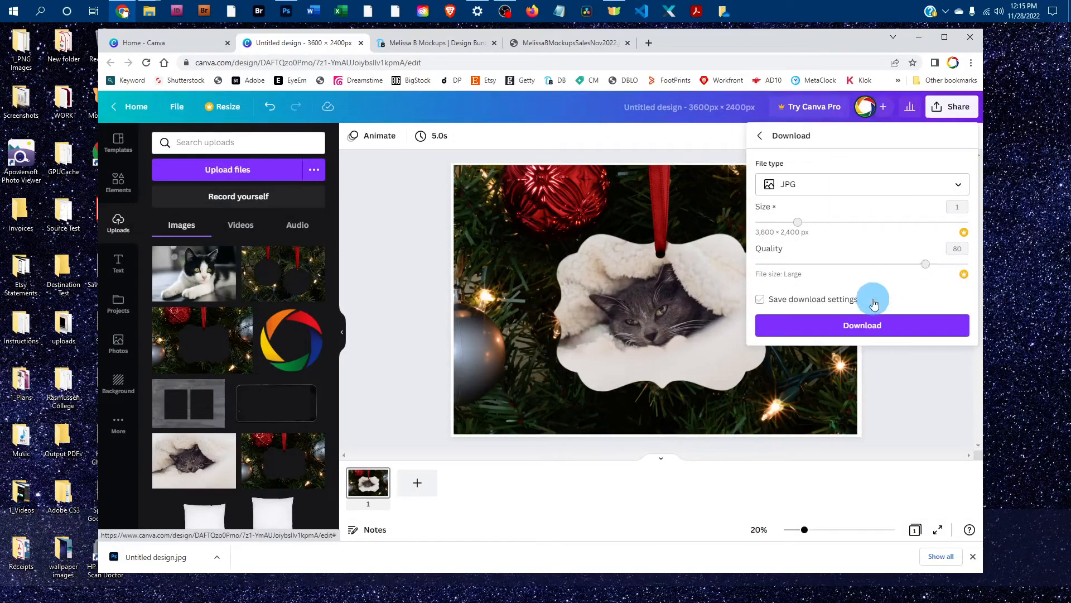
pyautogui.click(862, 324)
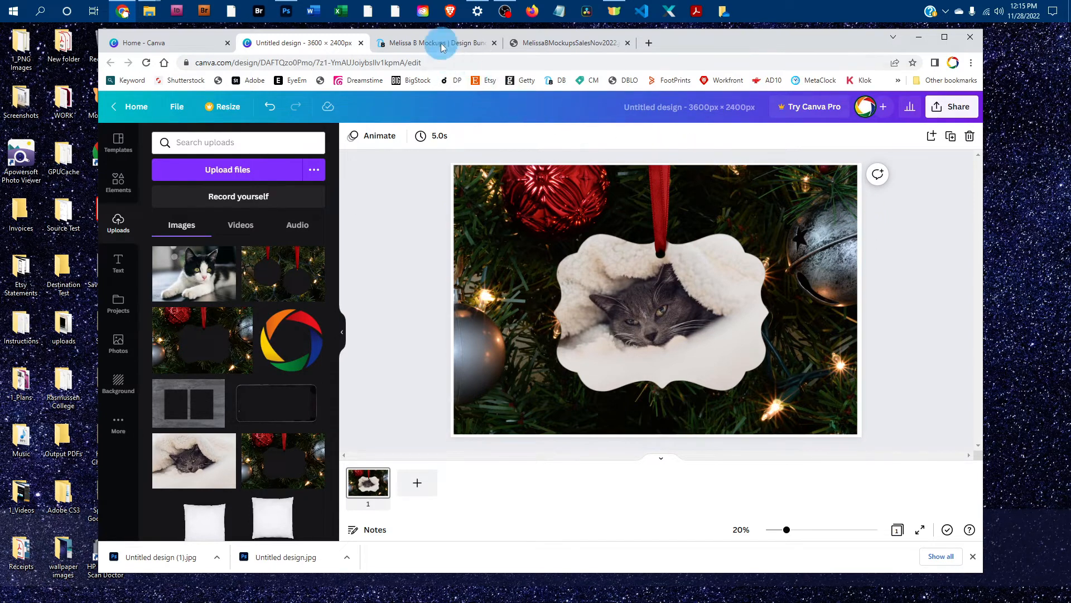
# Step: Switch to the Design Bundles store tab and scroll to its $1 deal products
pyautogui.click(434, 42)
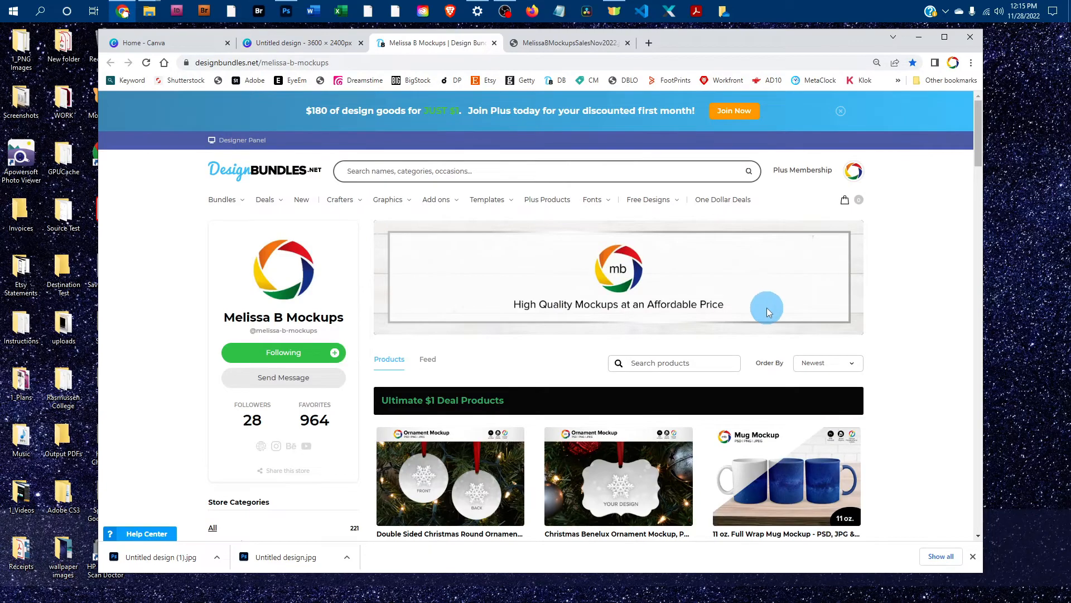
pyautogui.scroll(-3)
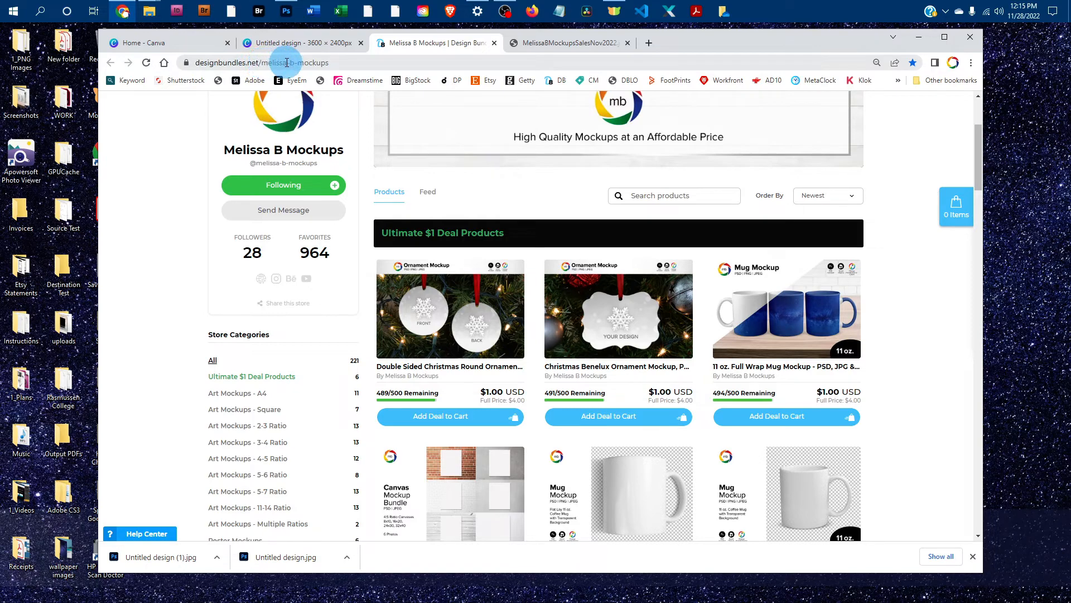
pyautogui.scroll(-3)
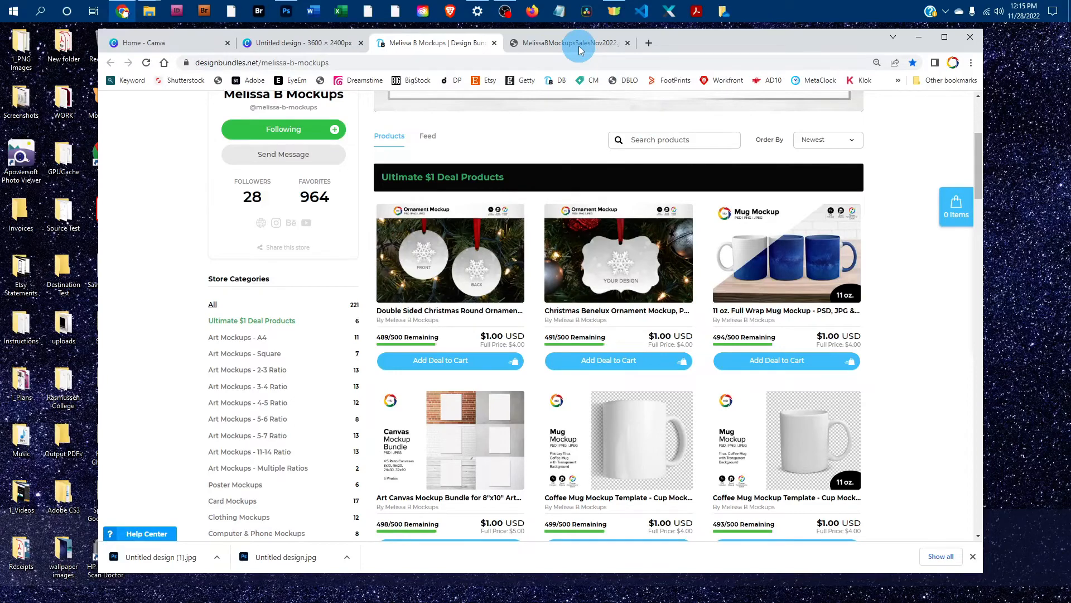
# Step: Switch to the browser tab showing the $1 deals and 20% off sale image
pyautogui.click(566, 43)
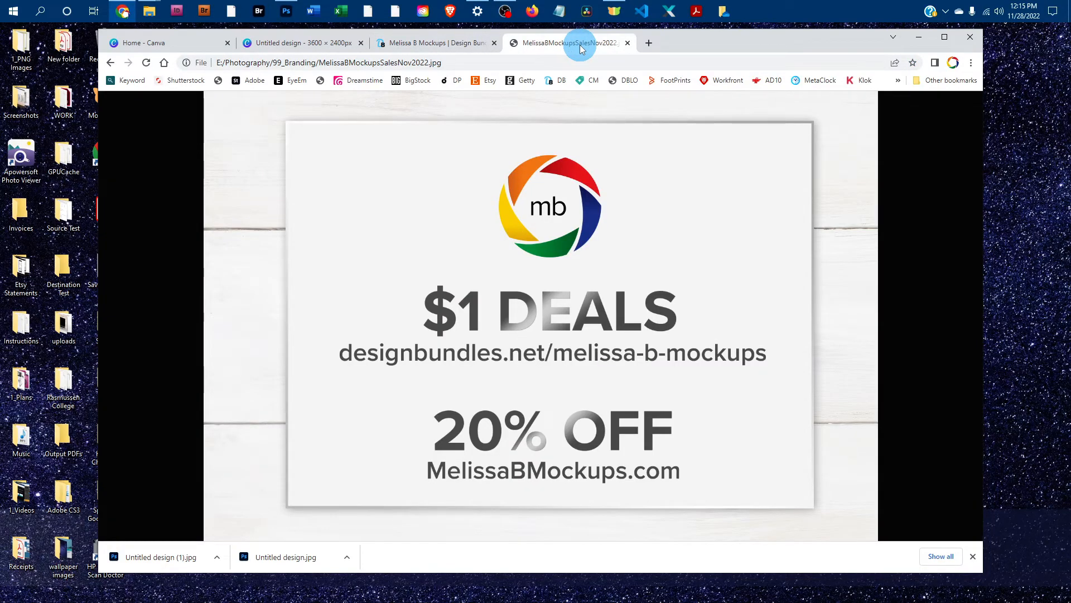
pyautogui.moveTo(542, 476)
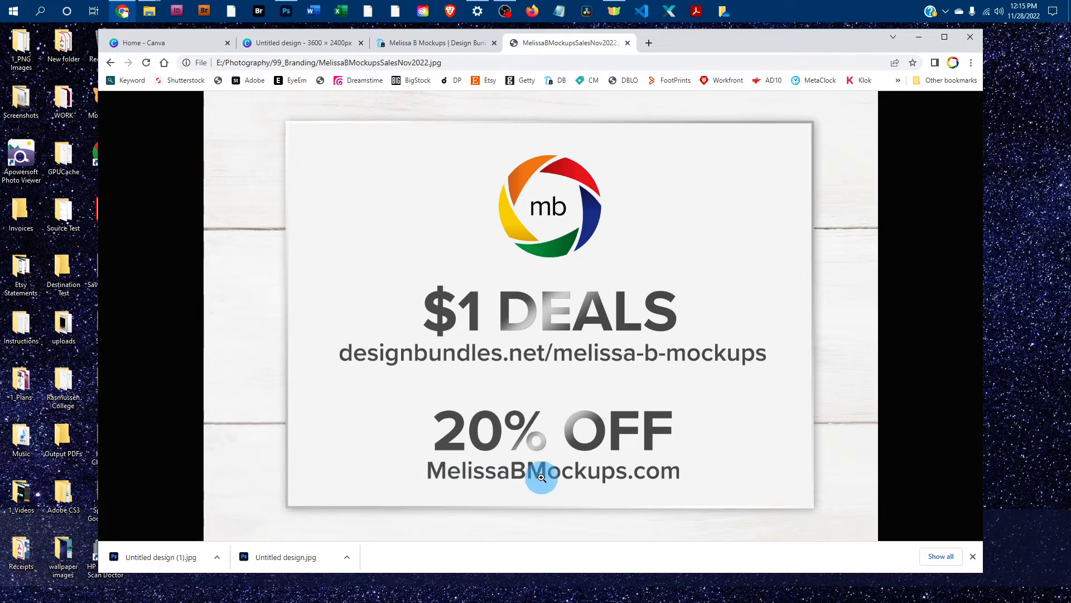
pyautogui.moveTo(457, 282)
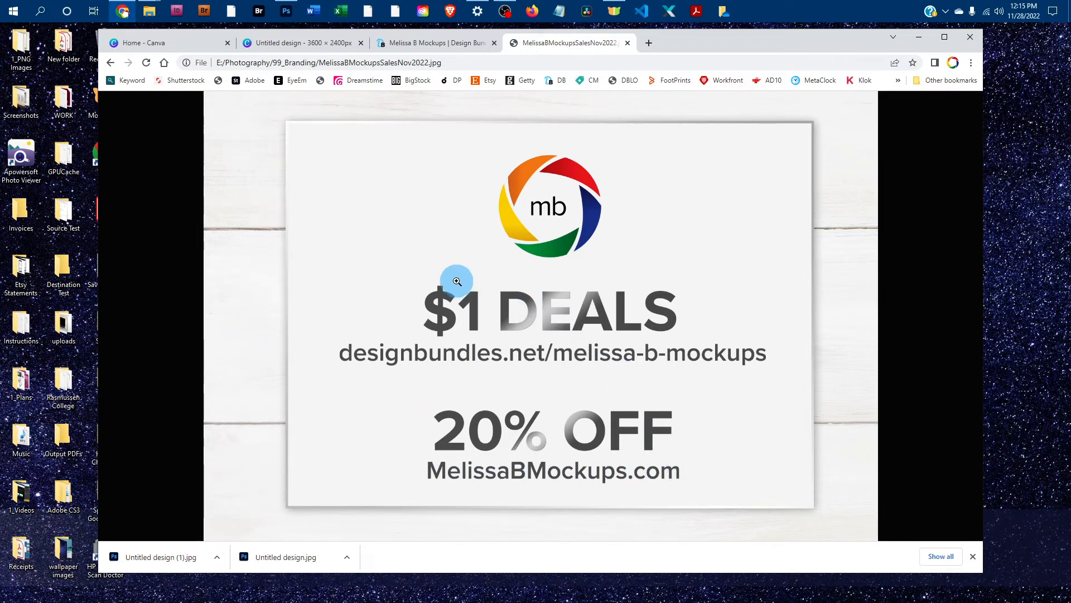
pyautogui.moveTo(925, 349)
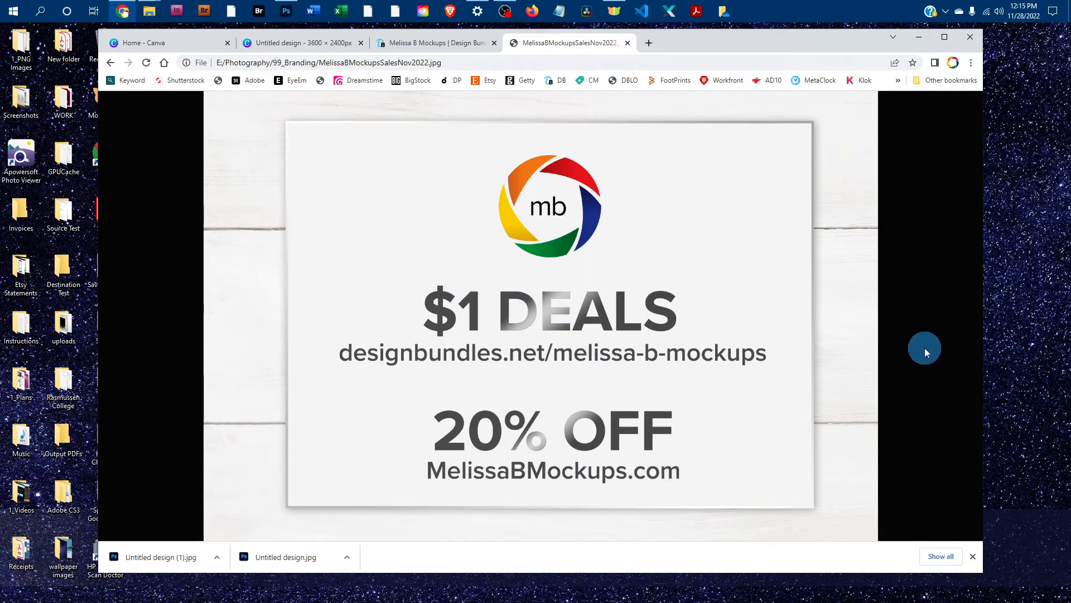
pyautogui.moveTo(896, 336)
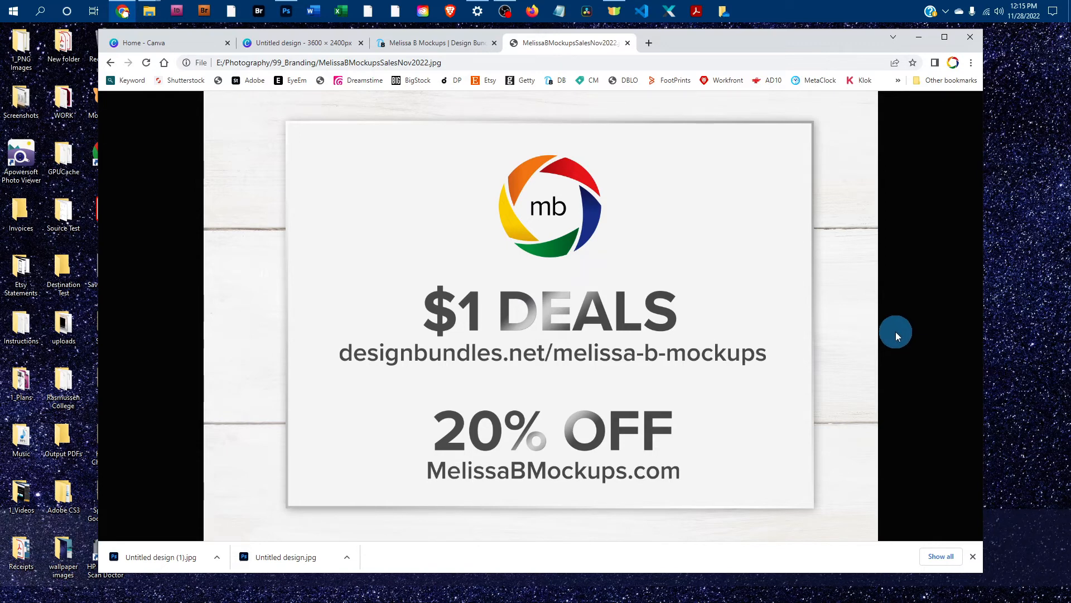